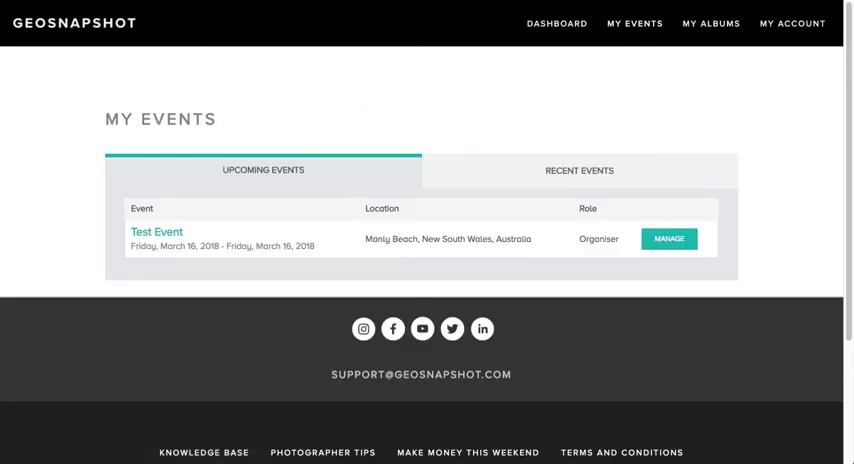
mouse_move(156, 232)
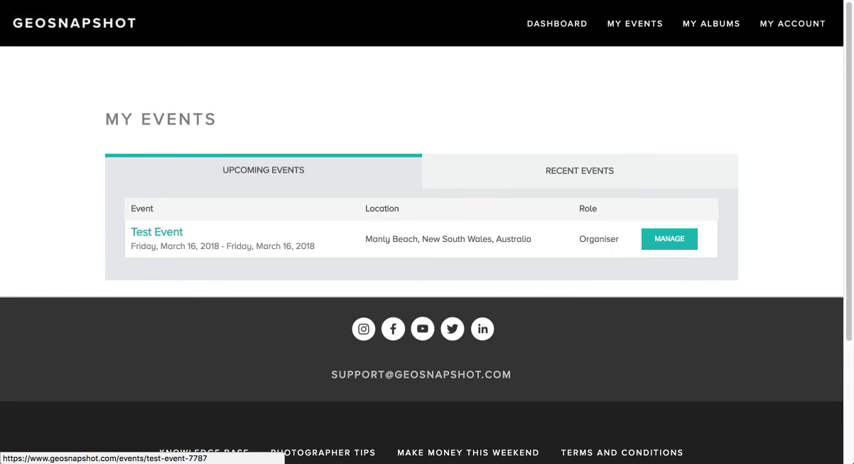
Go to Test Event's management page from the My Events list
left_click(676, 240)
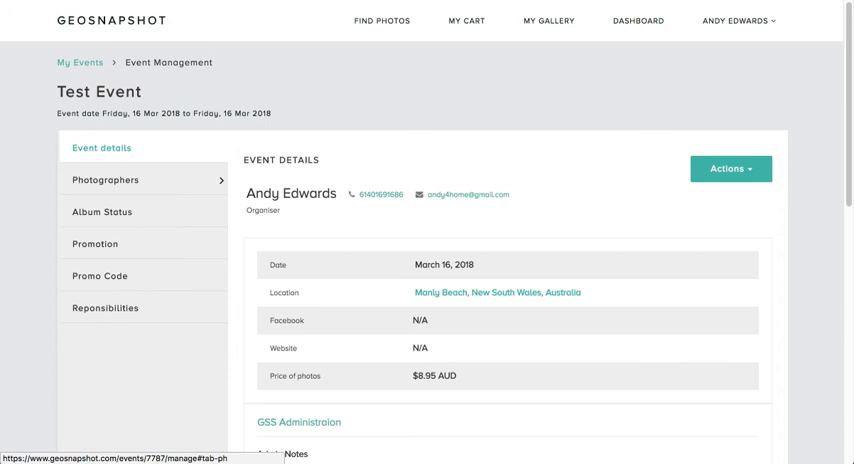
Show Test Event's Photographers section down to the Invite Photographer field
left_click(104, 180)
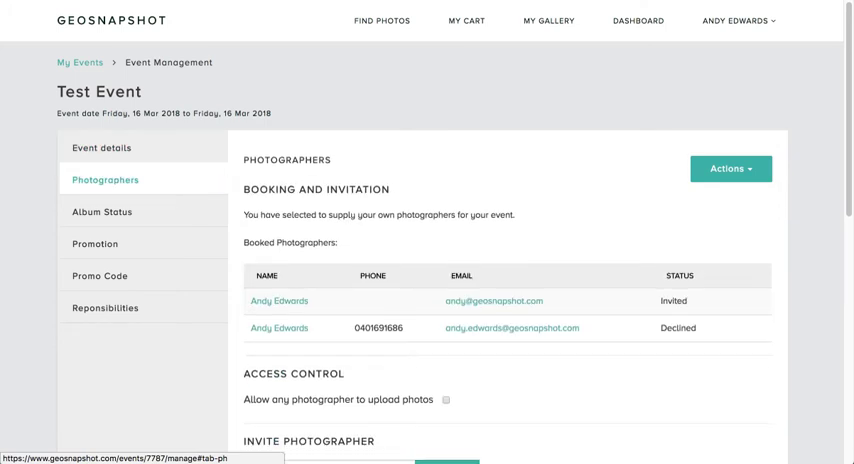
scroll("down", 3)
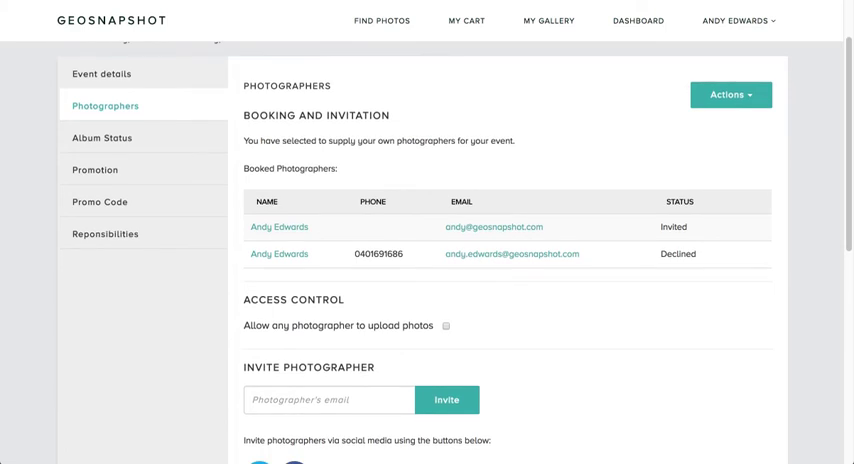
left_click(328, 400)
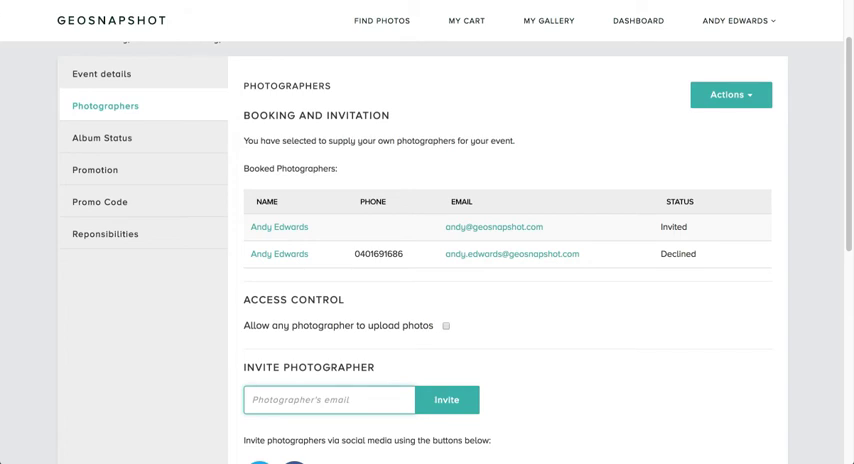
scroll("down", 3)
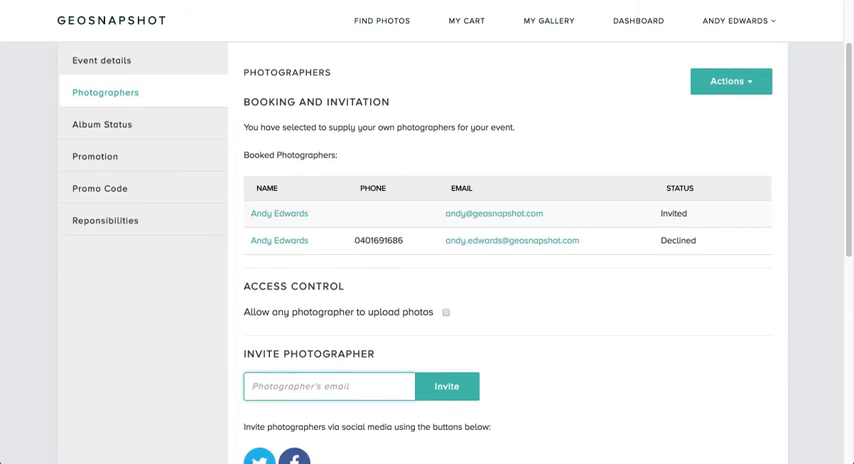
type("support")
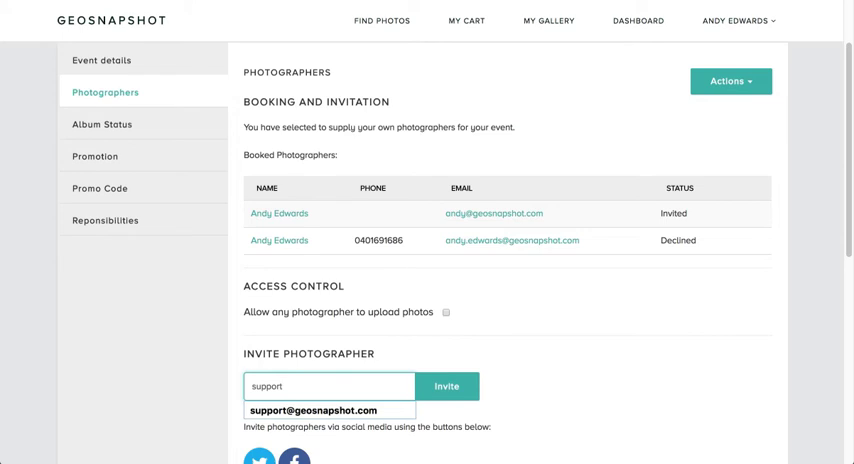
left_click(324, 410)
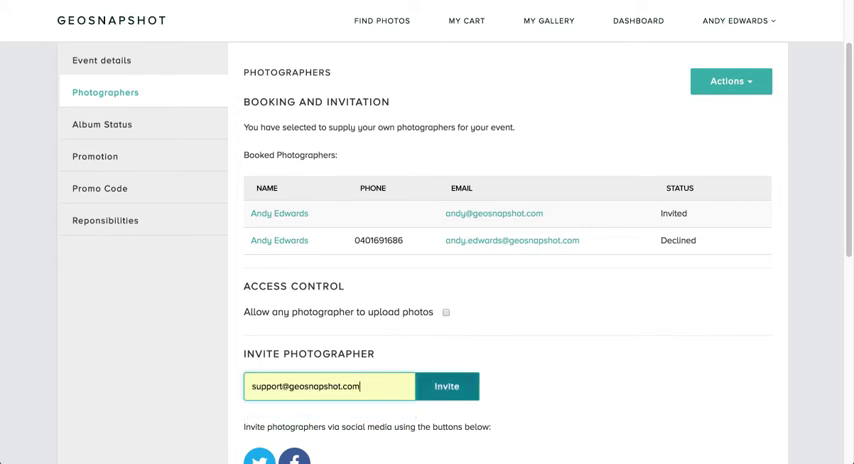
left_click(448, 384)
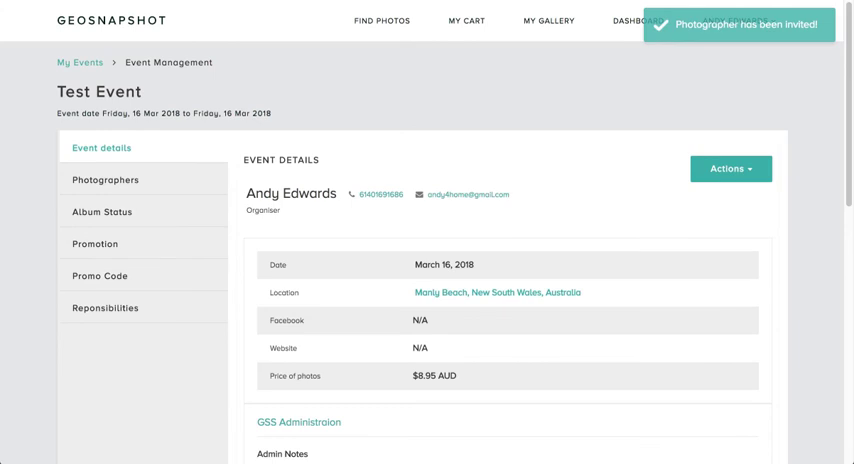
Tick 'Allow any photographer to upload photos' with Support GeoSnapShot shown as invited
left_click(114, 180)
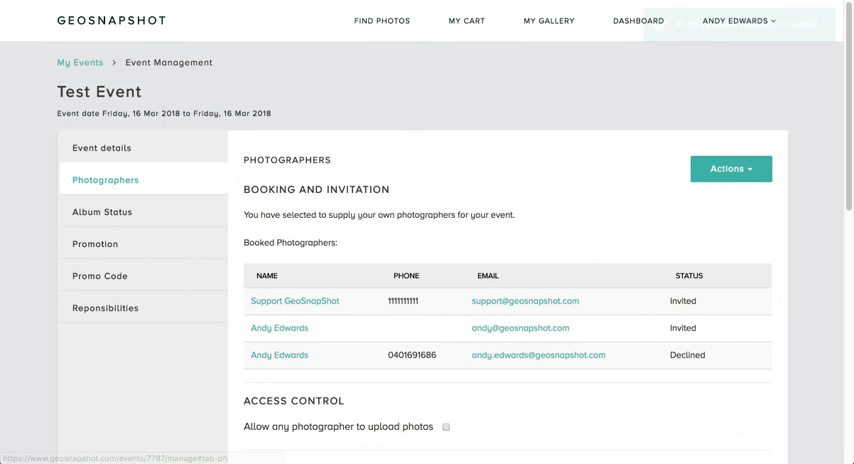
scroll("down", 3)
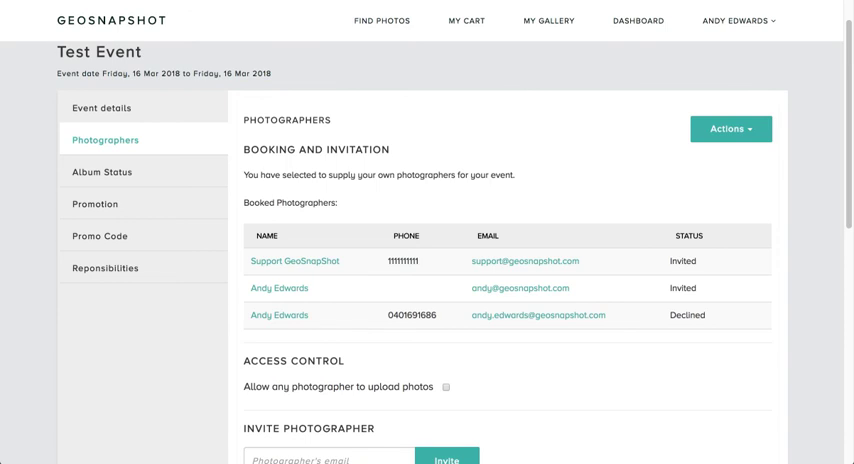
scroll("down", 3)
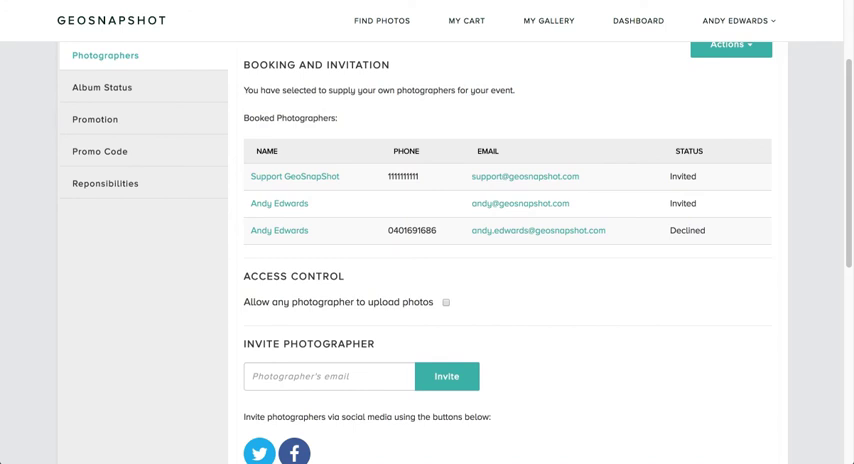
left_click(444, 302)
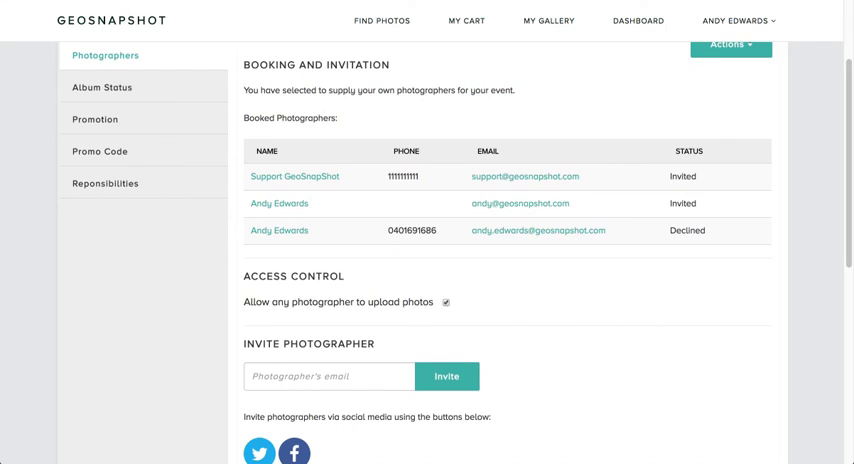